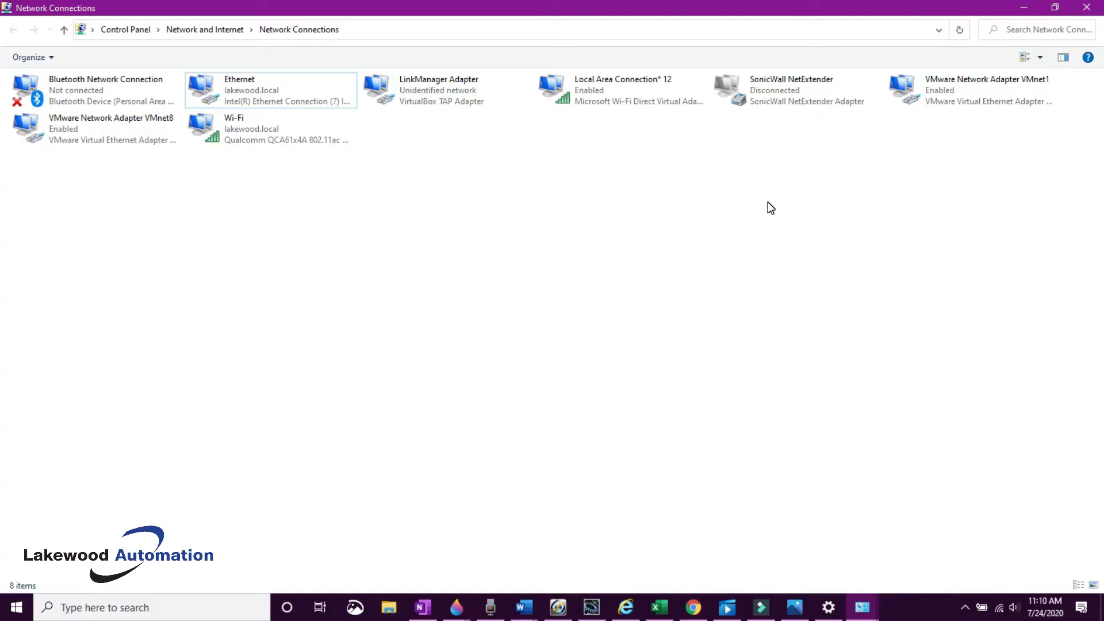
Step: Bring up the Ethernet adapter's properties from its connection status window
{"action": "left_click", "coordinate": [269, 90]}
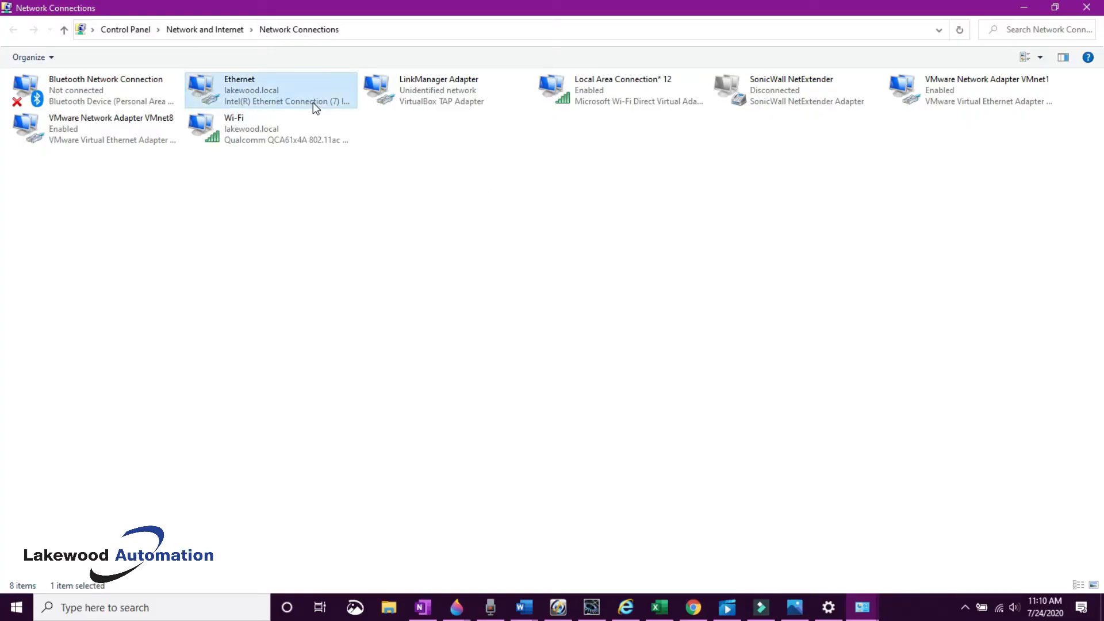
{"action": "double_click", "coordinate": [271, 90]}
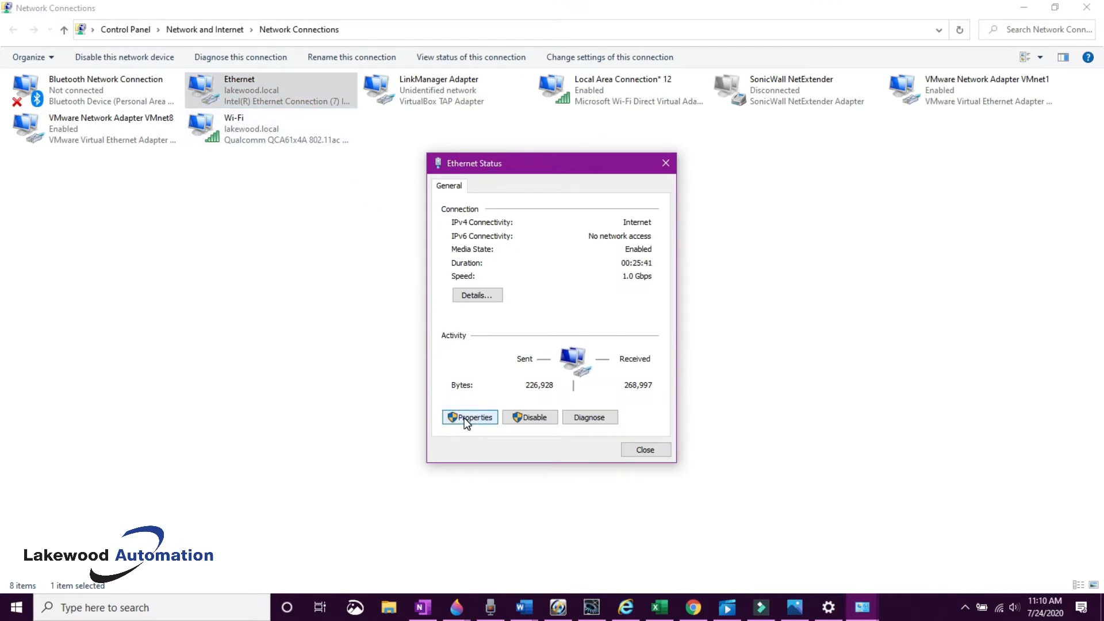
{"action": "left_click", "coordinate": [470, 417]}
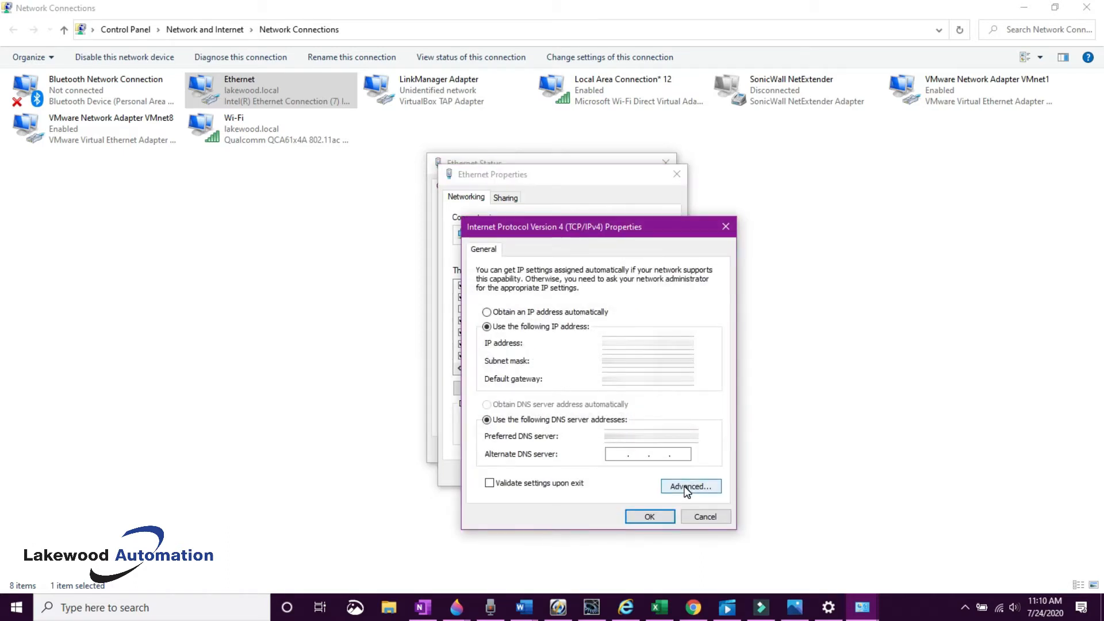
Step: Add IP 192.168.250.10 with mask 255.255.255.0 in the adapter's advanced settings and apply
{"action": "left_click", "coordinate": [691, 486]}
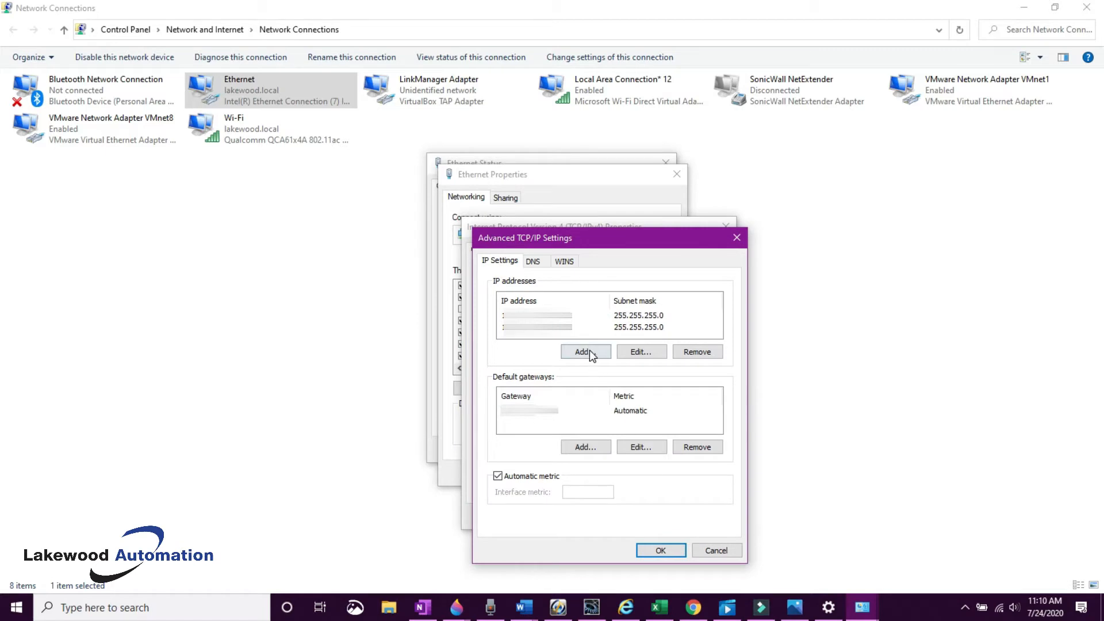
{"action": "left_click", "coordinate": [585, 352]}
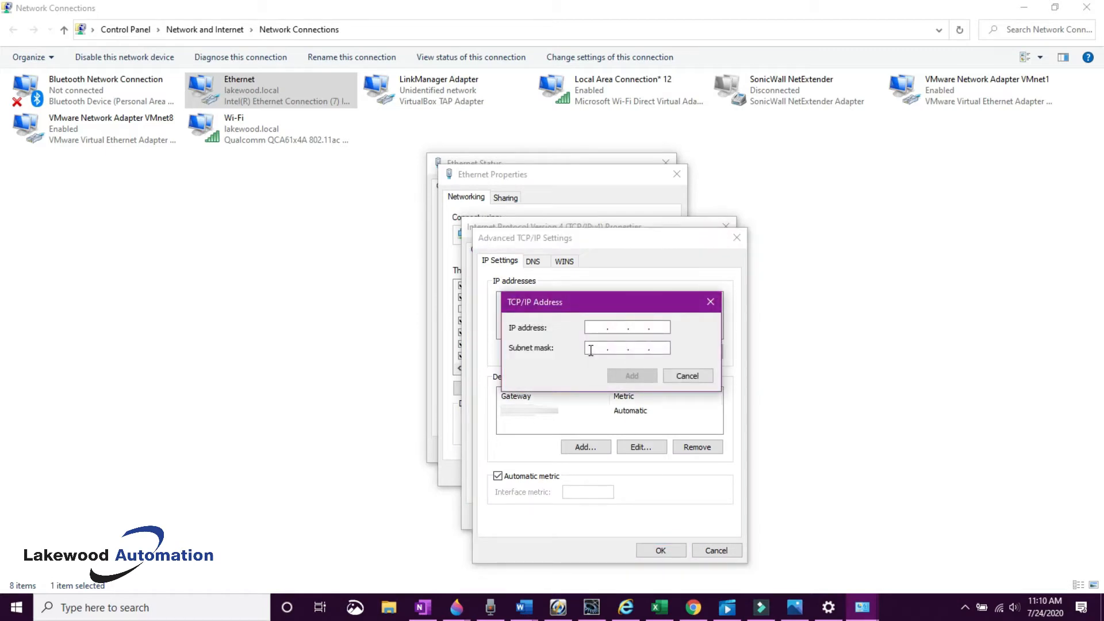
{"action": "type", "text": "192"}
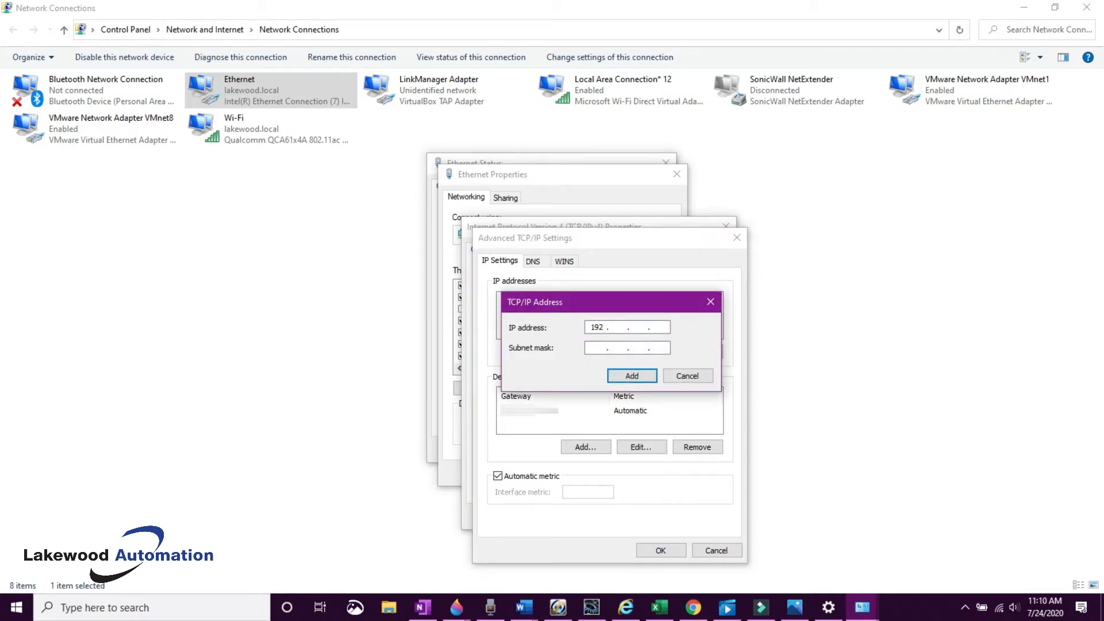
{"action": "type", "text": "168.25"}
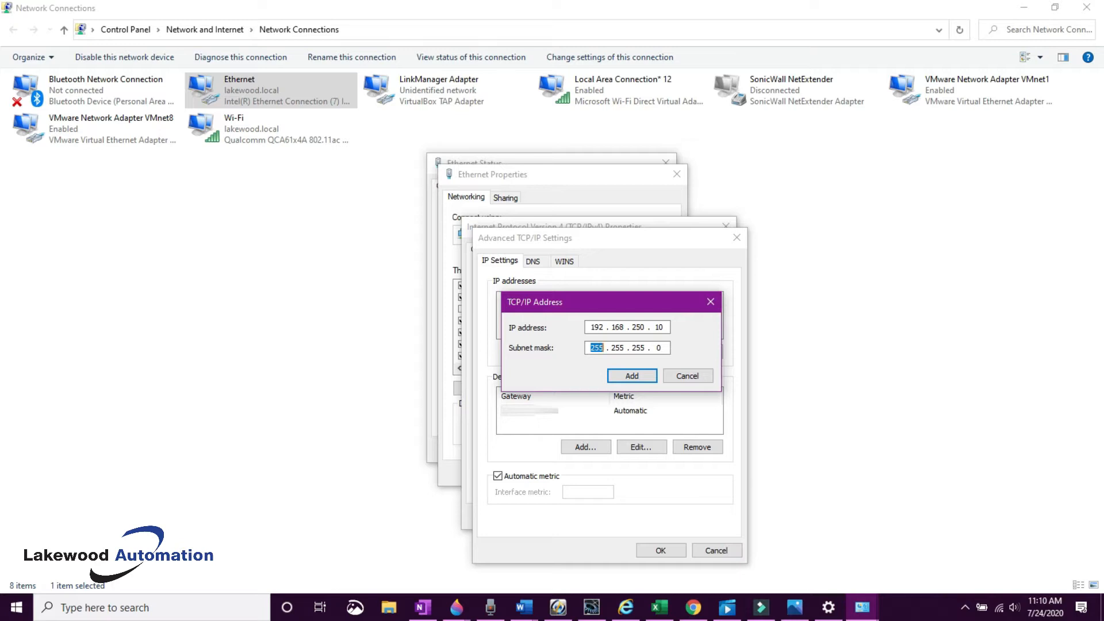
{"action": "left_click", "coordinate": [632, 375]}
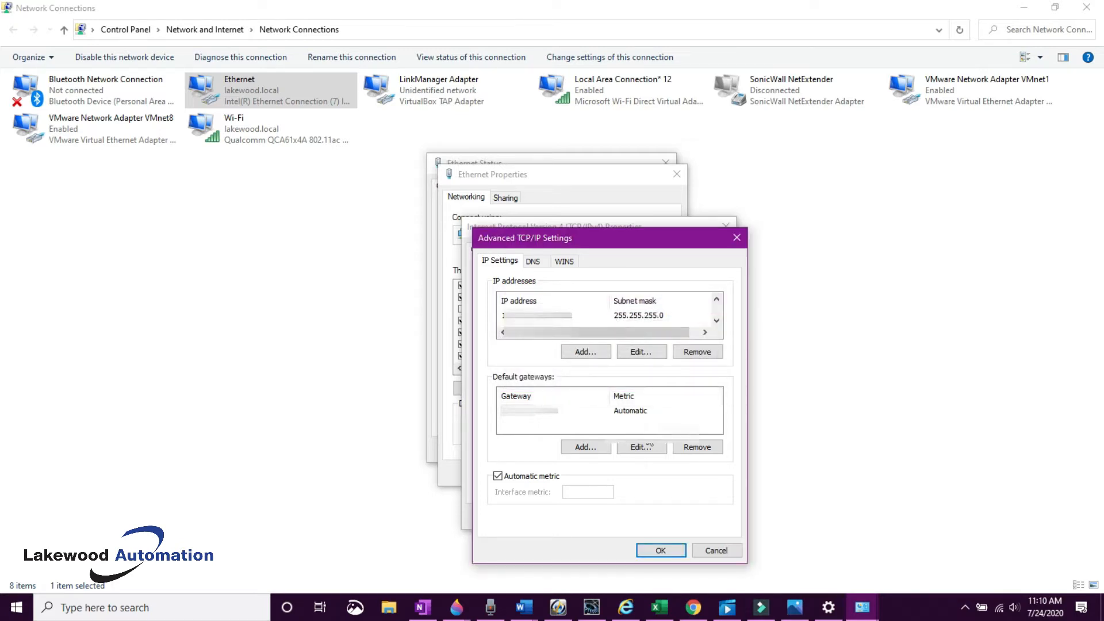
{"action": "left_click", "coordinate": [660, 550]}
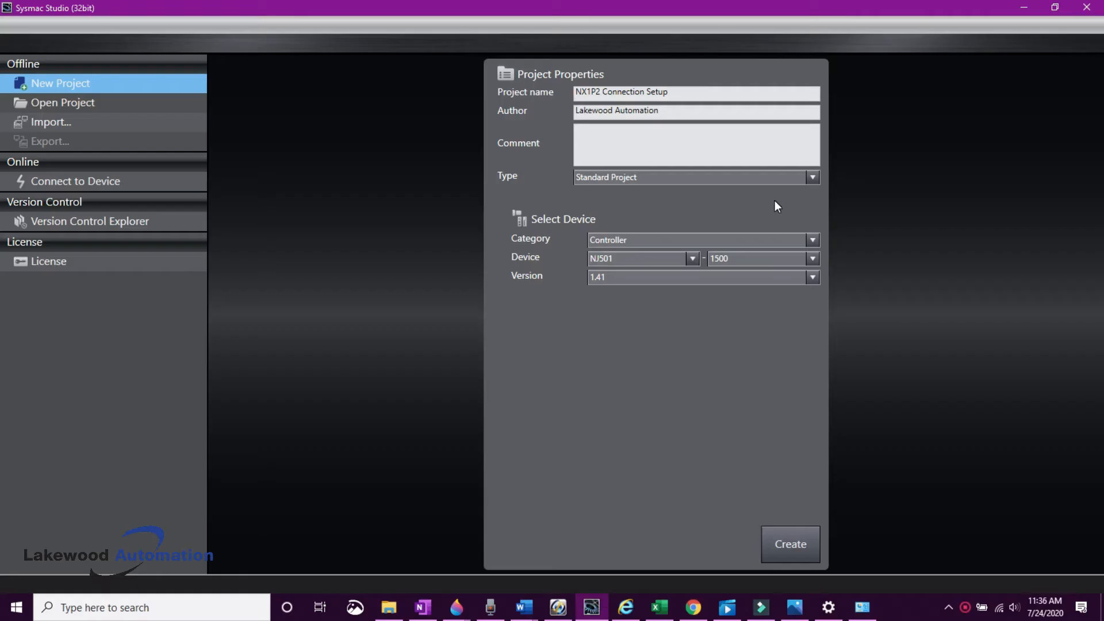
Step: Create the NX1P2 Connection Setup project and bring up the Controller menu
{"action": "left_click", "coordinate": [813, 258]}
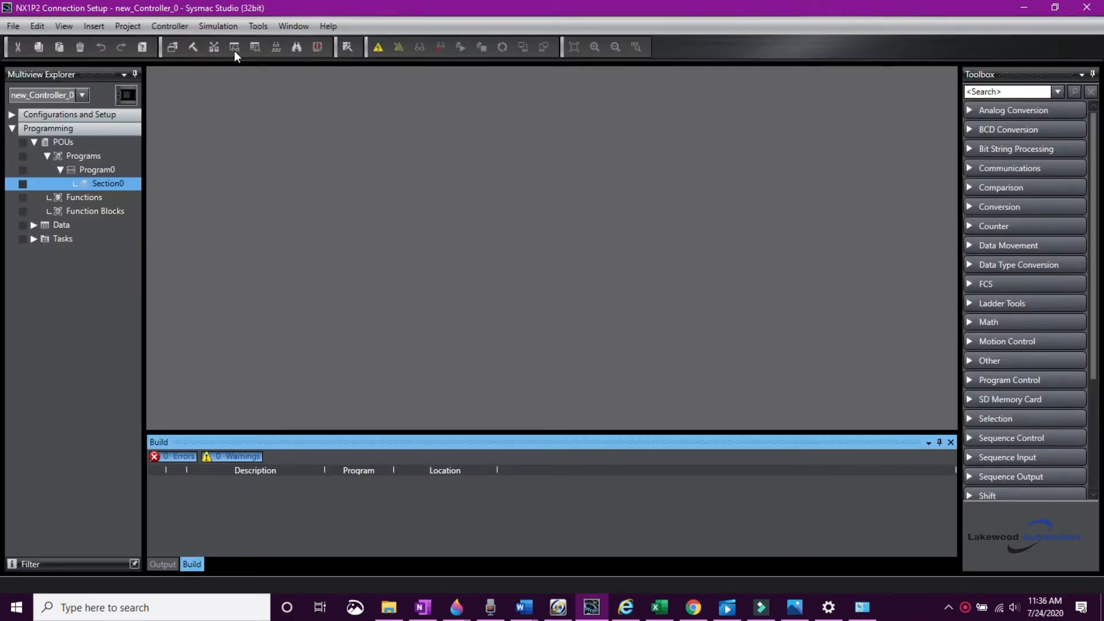
{"action": "left_click", "coordinate": [169, 26]}
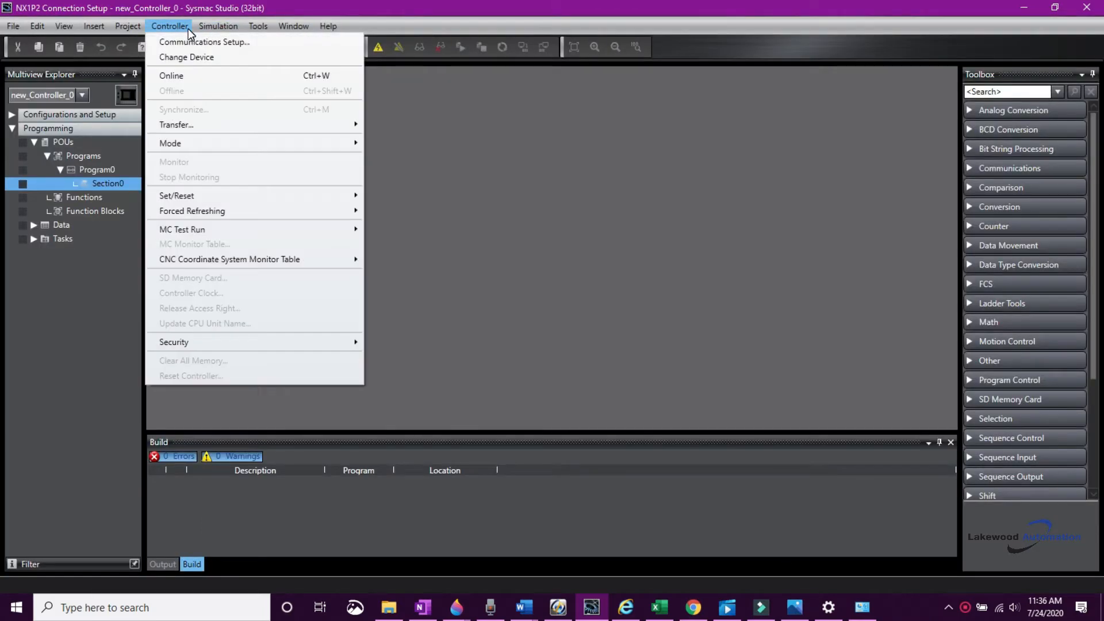
{"action": "mouse_move", "coordinate": [198, 46]}
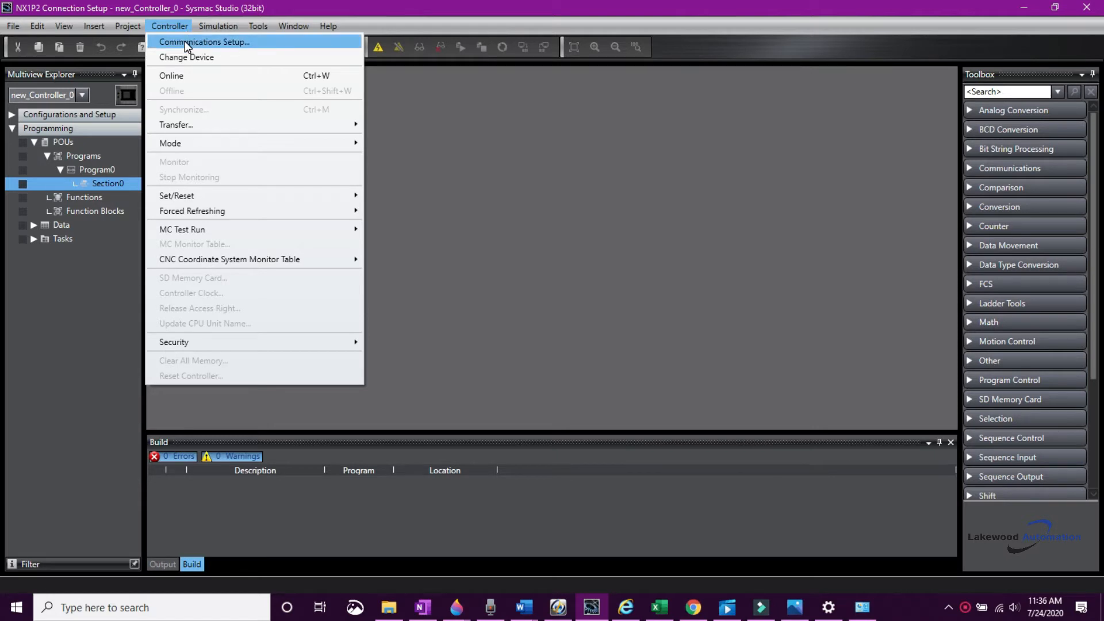
{"action": "mouse_move", "coordinate": [233, 47]}
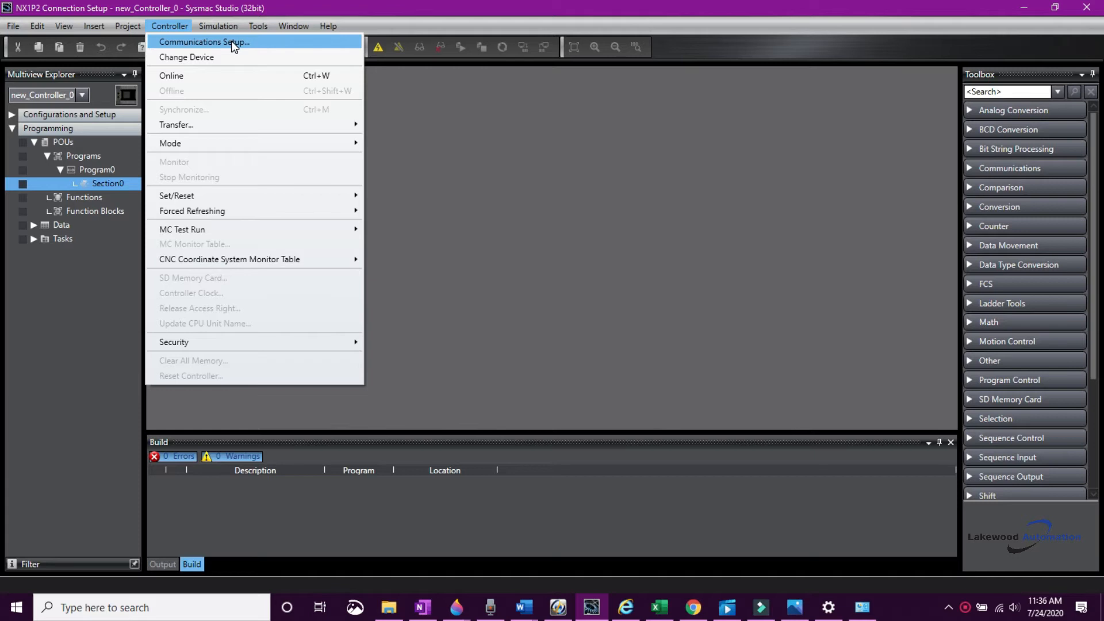
Step: In Communications Setup choose direct Ethernet to remote IP 192.168.250.1 and run the Ethernet communications test
{"action": "left_click", "coordinate": [203, 41]}
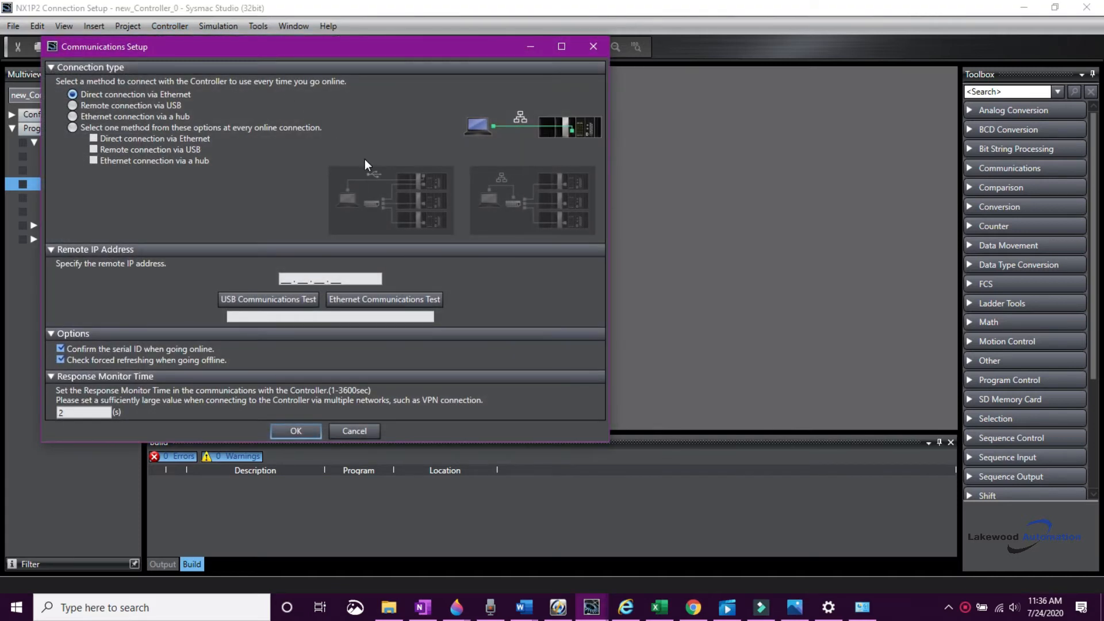
{"action": "mouse_move", "coordinate": [191, 100]}
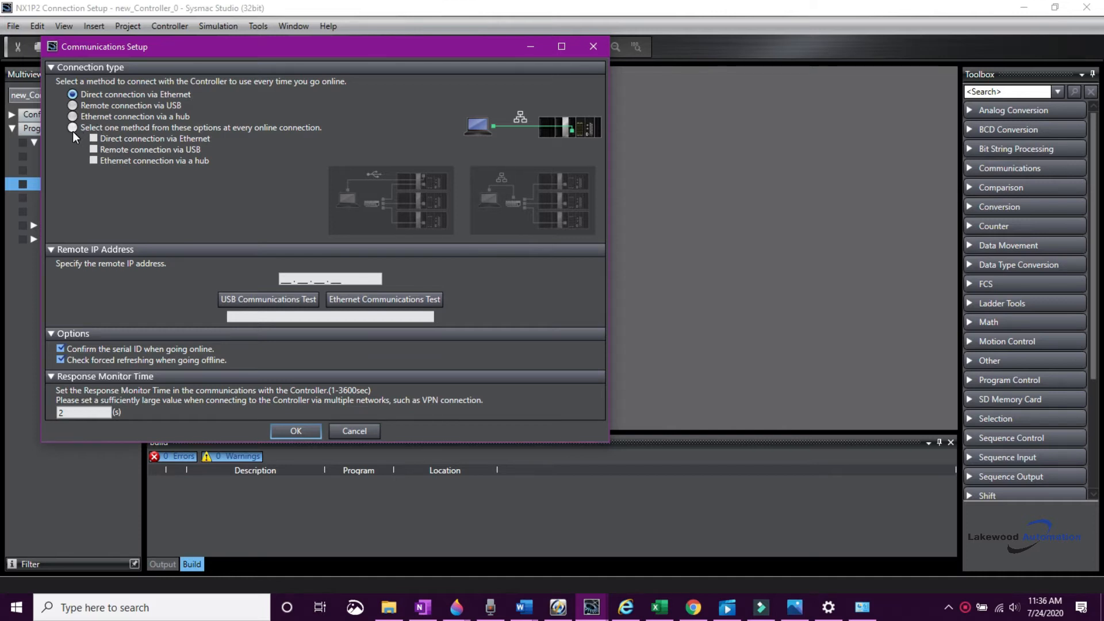
{"action": "left_click", "coordinate": [73, 127]}
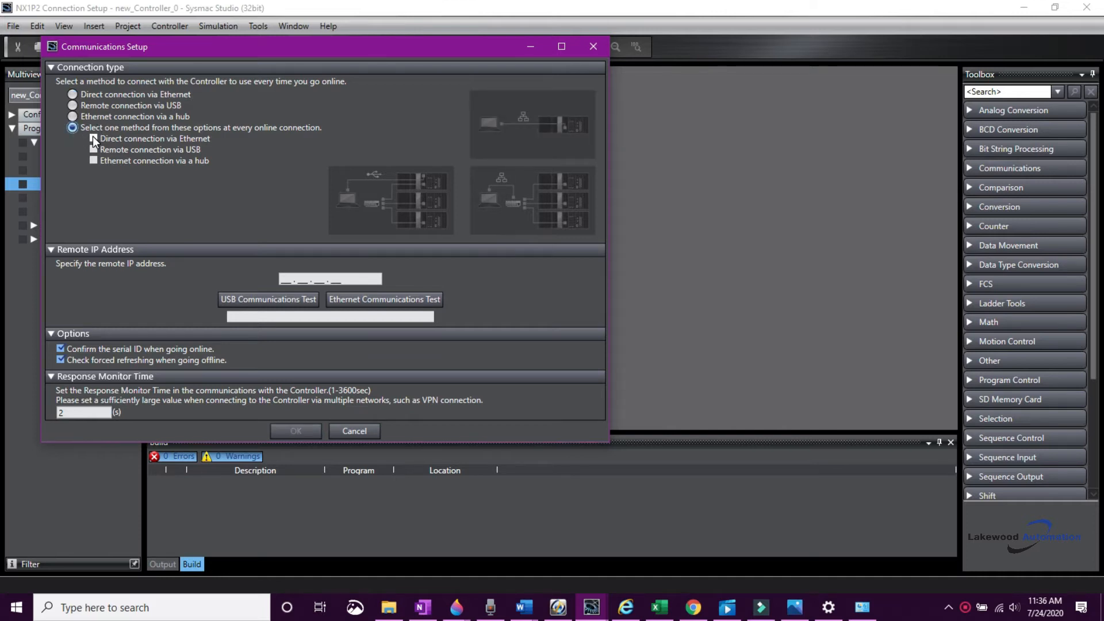
{"action": "left_click", "coordinate": [93, 139]}
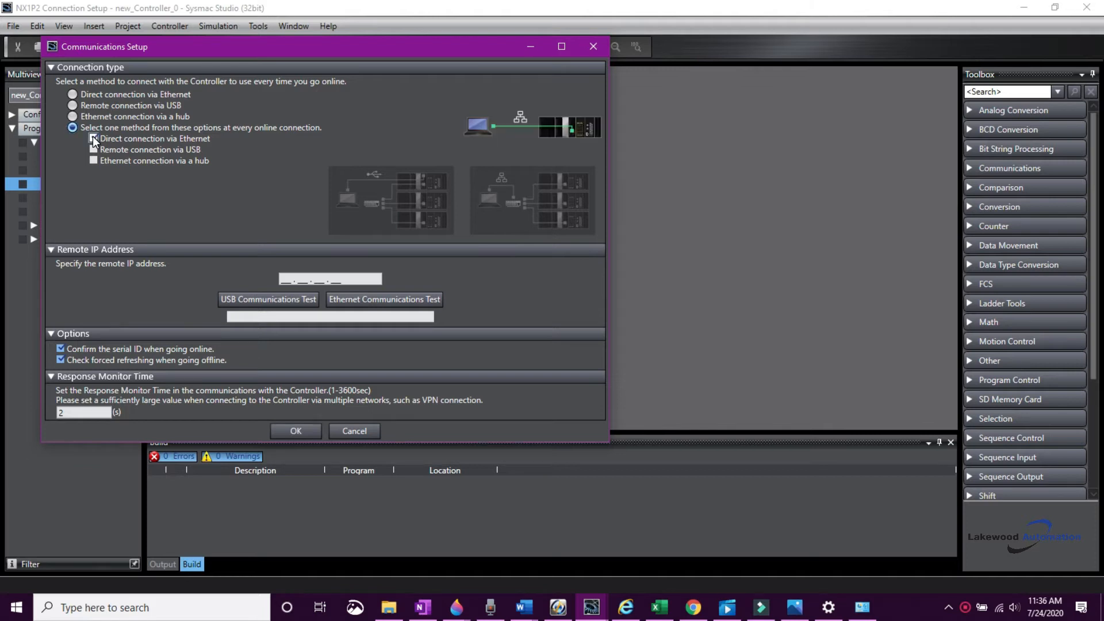
{"action": "left_click", "coordinate": [92, 139]}
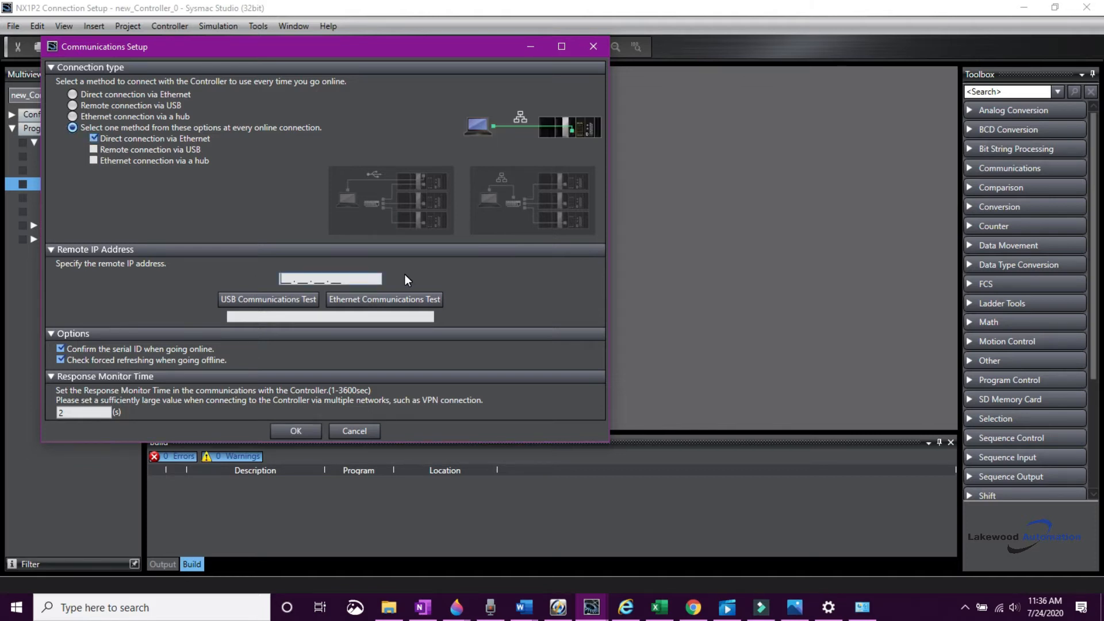
{"action": "type", "text": "192.168.2"}
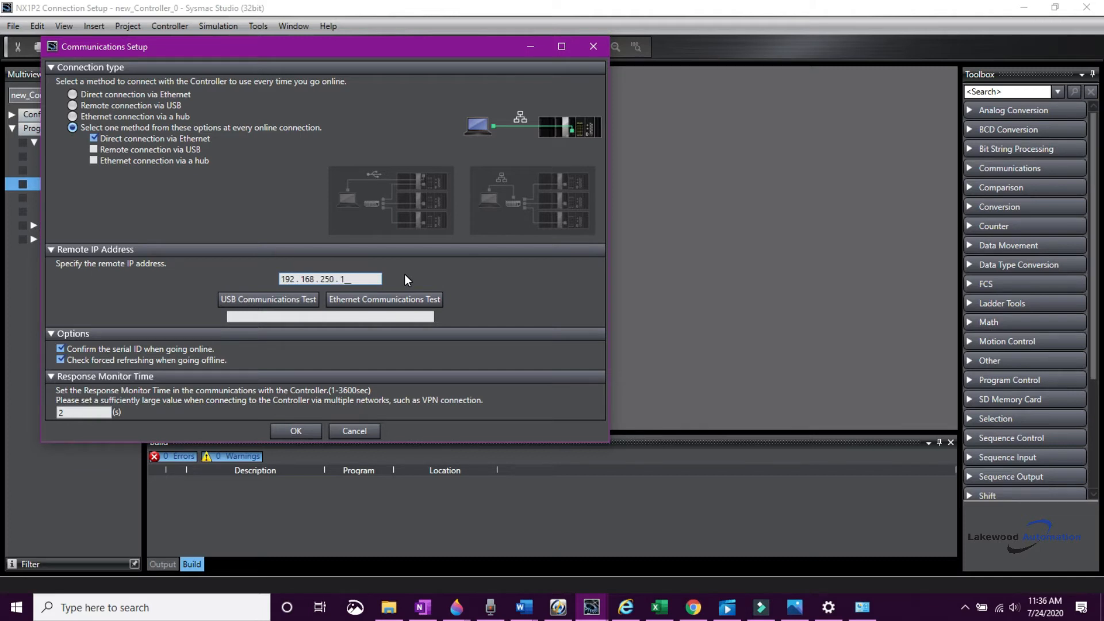
{"action": "left_click", "coordinate": [383, 300]}
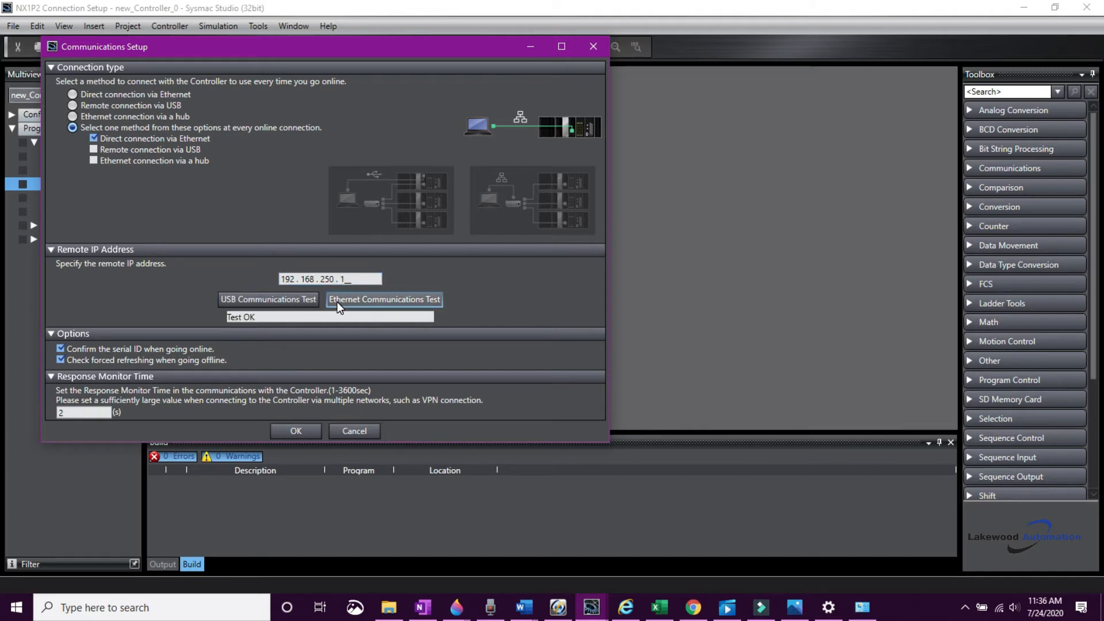
{"action": "mouse_move", "coordinate": [322, 347]}
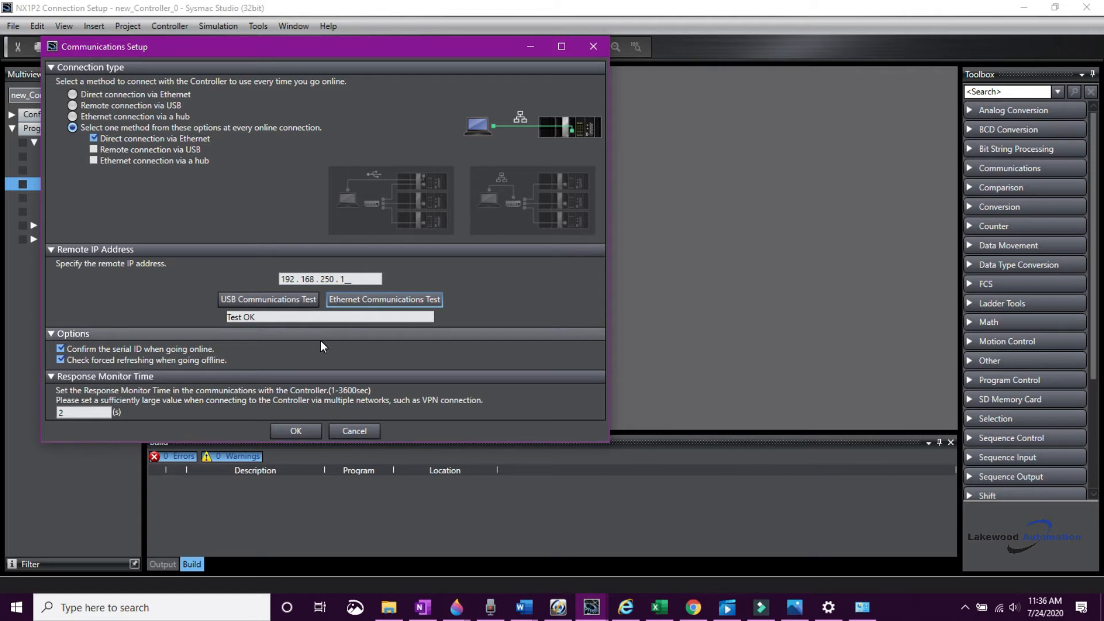
{"action": "mouse_move", "coordinate": [318, 347]}
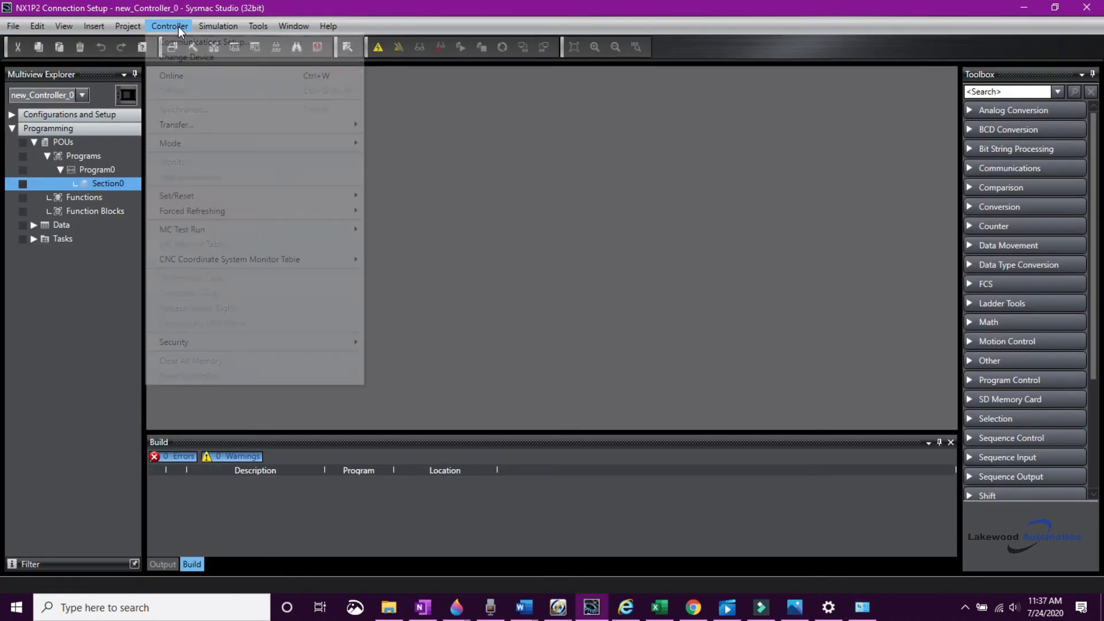
{"action": "mouse_move", "coordinate": [187, 57]}
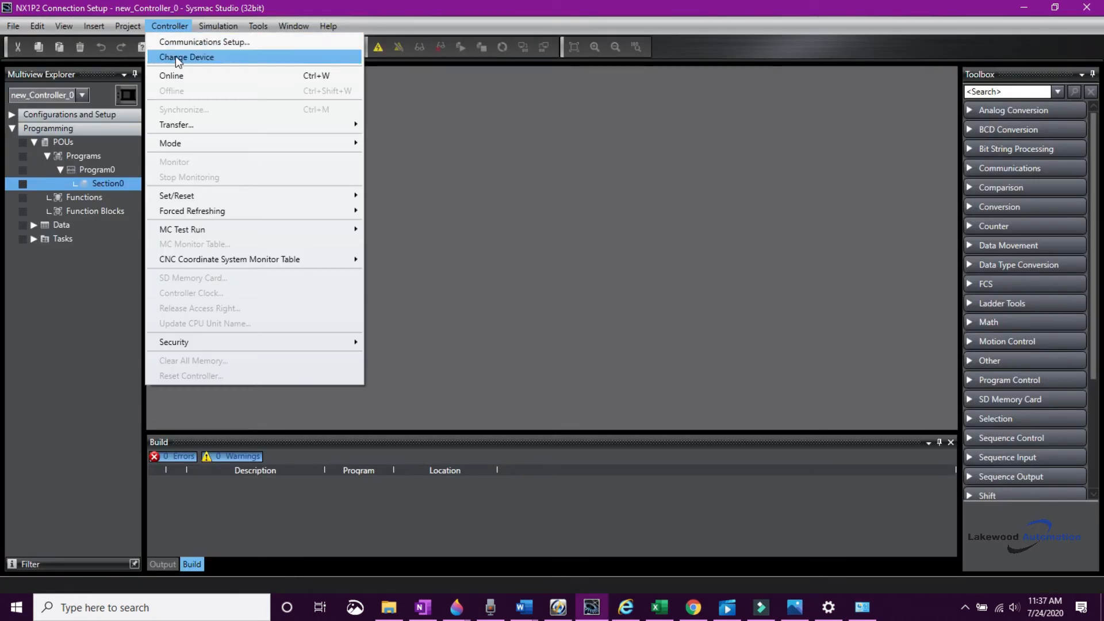
Step: Go online over direct Ethernet and acknowledge the device version mismatch warning
{"action": "left_click", "coordinate": [204, 42]}
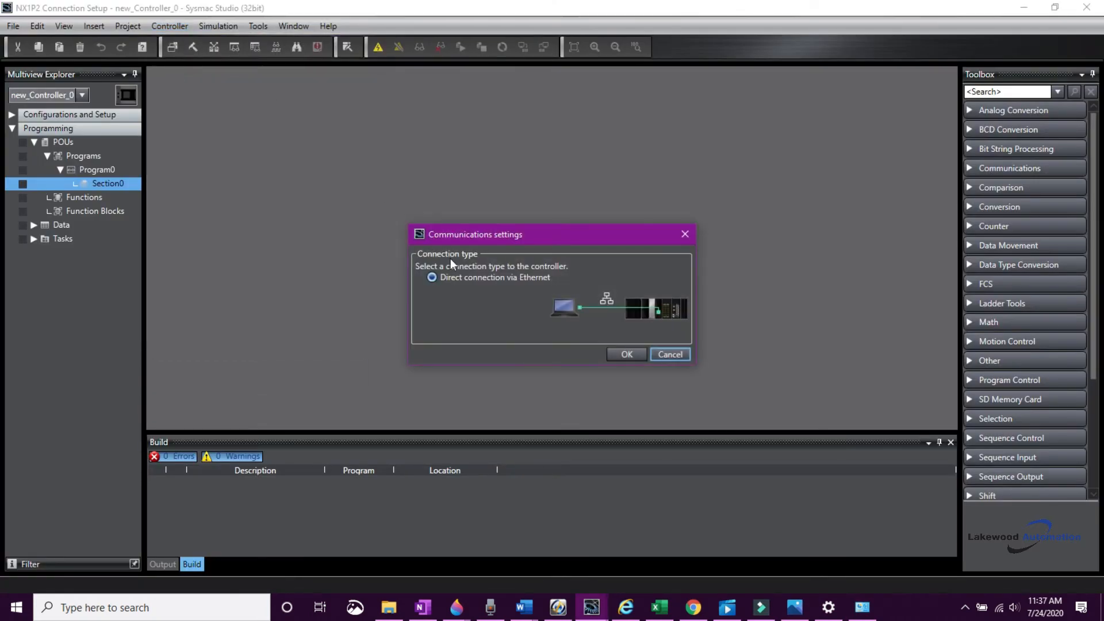
{"action": "left_click", "coordinate": [626, 354]}
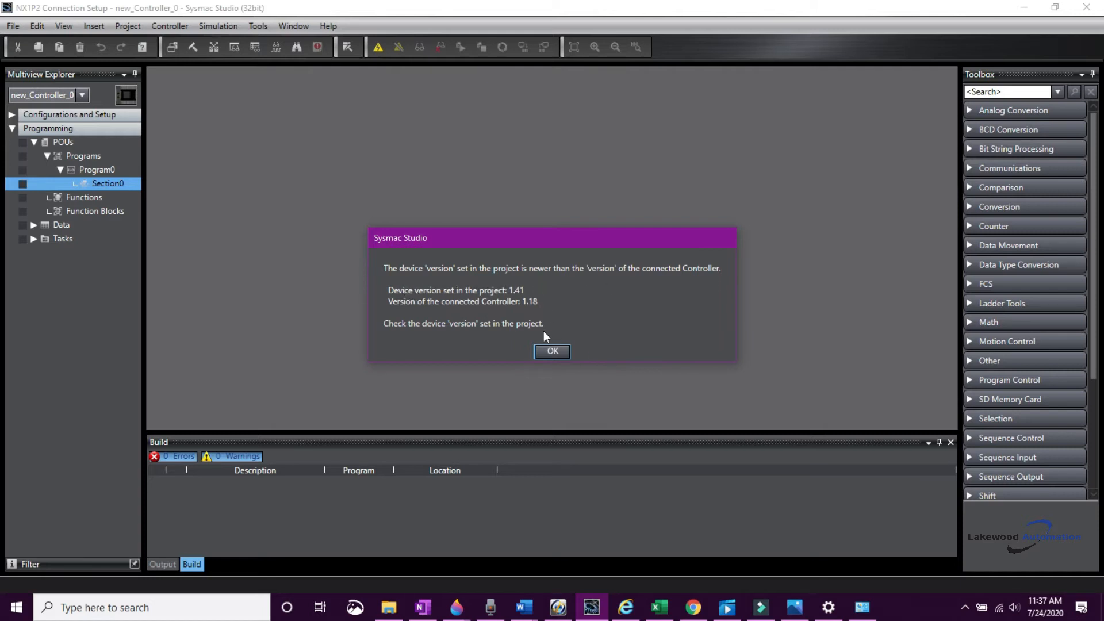
{"action": "left_click", "coordinate": [552, 351]}
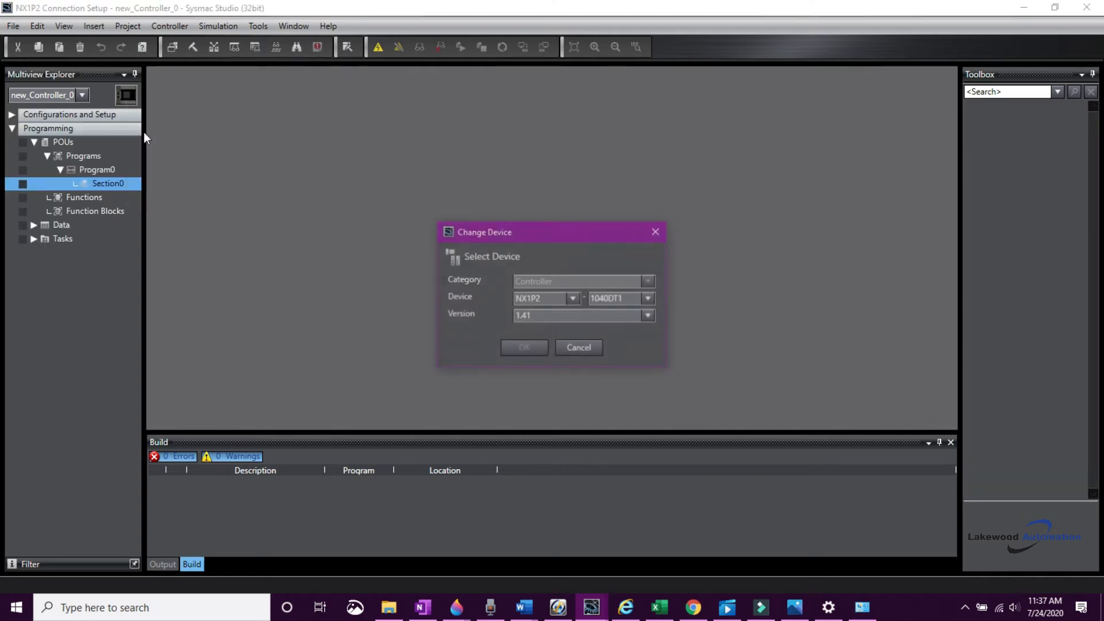
Step: Lower the NX1P2 device version to match the controller, discarding unsupported EtherCAT settings
{"action": "left_click", "coordinate": [648, 315]}
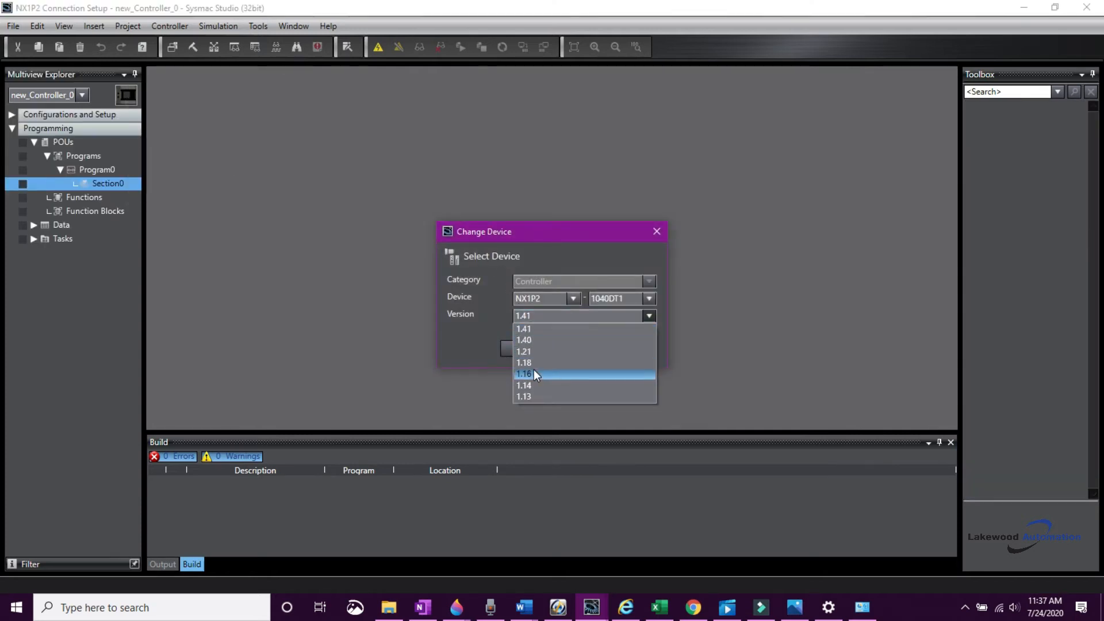
{"action": "left_click", "coordinate": [524, 374]}
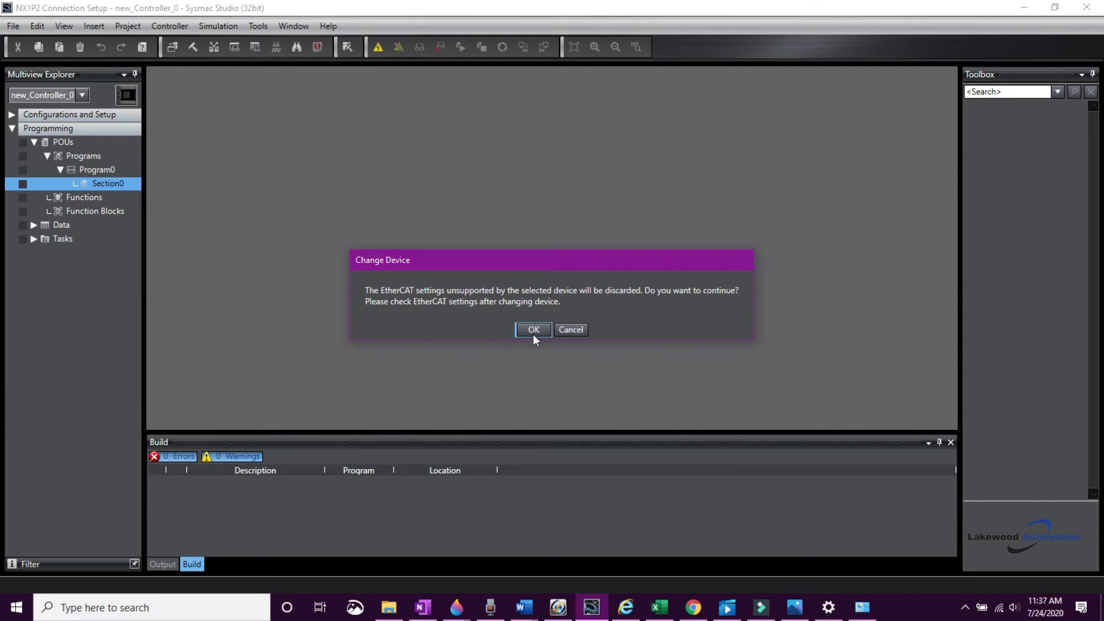
{"action": "left_click", "coordinate": [534, 330]}
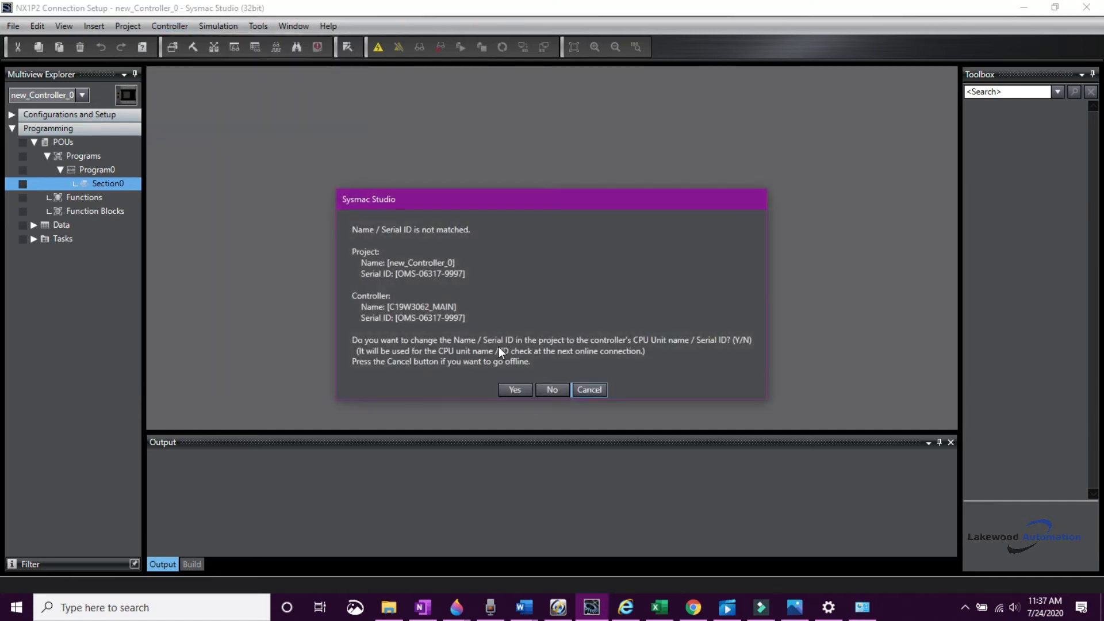
{"action": "mouse_move", "coordinate": [493, 245]}
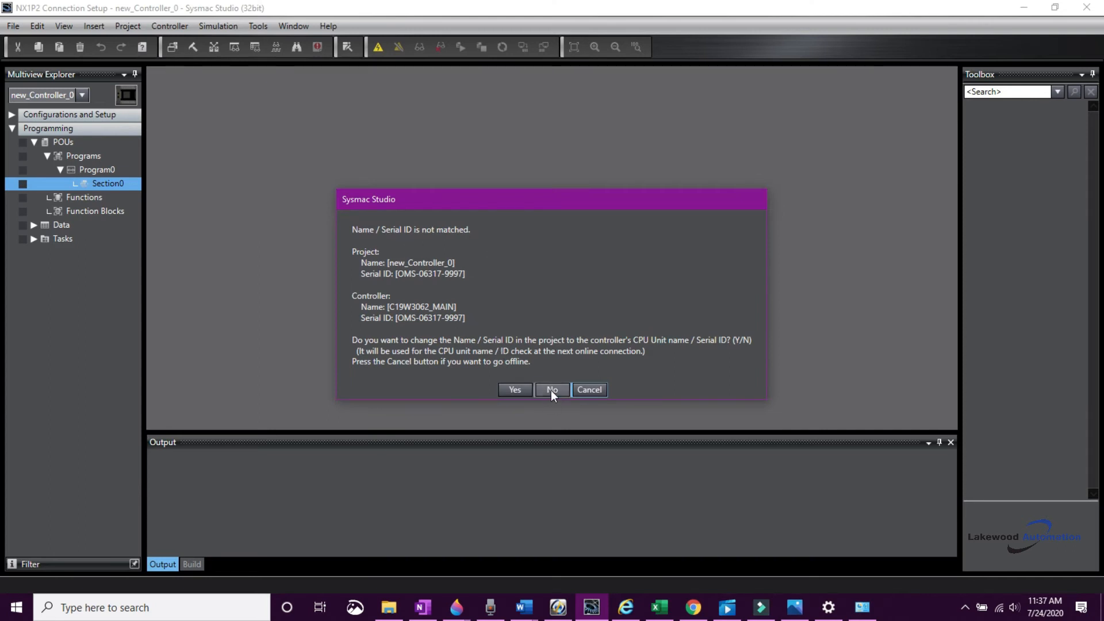
Step: Decline changing the project name and serial ID to match the controller
{"action": "left_click", "coordinate": [552, 390]}
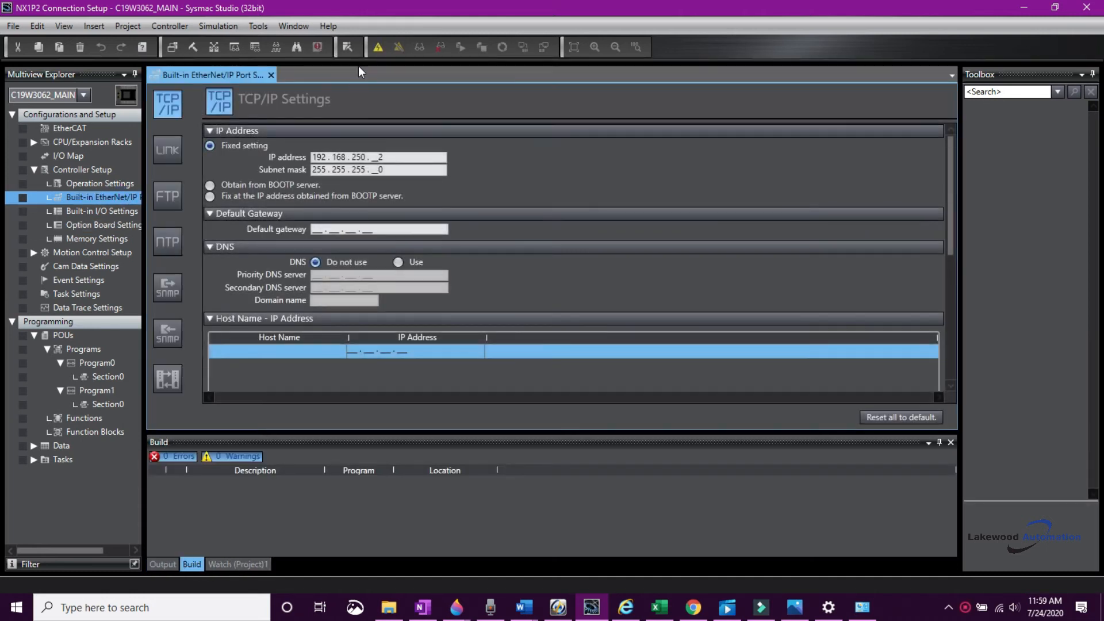
{"action": "mouse_move", "coordinate": [362, 71]}
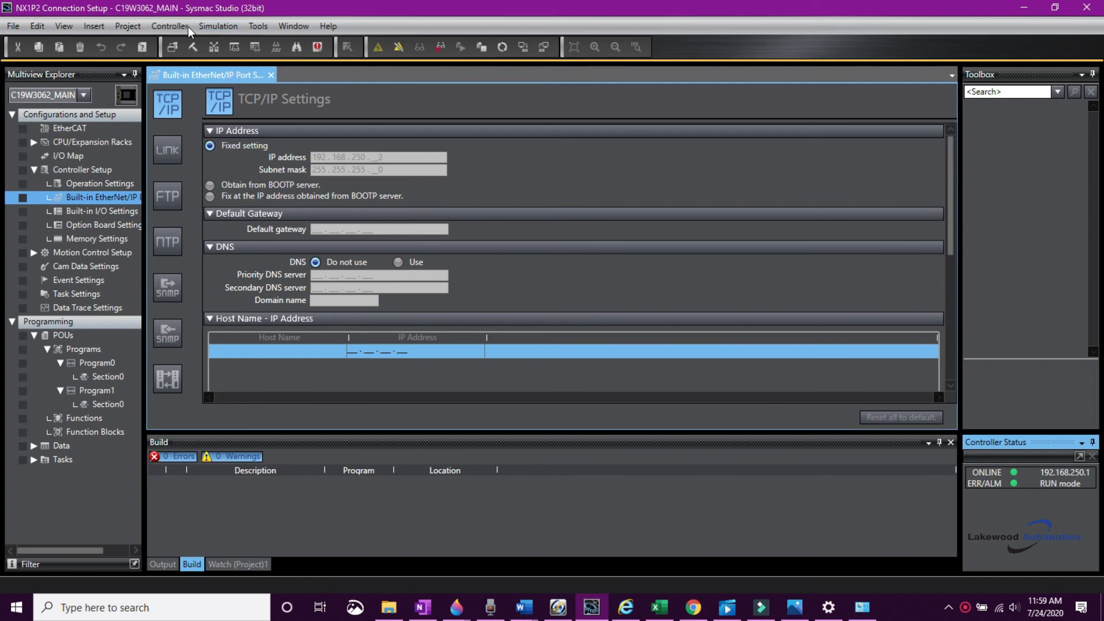
Step: Transfer the project to the controller, letting it switch to RUN mode, and close the completion message
{"action": "left_click", "coordinate": [169, 26]}
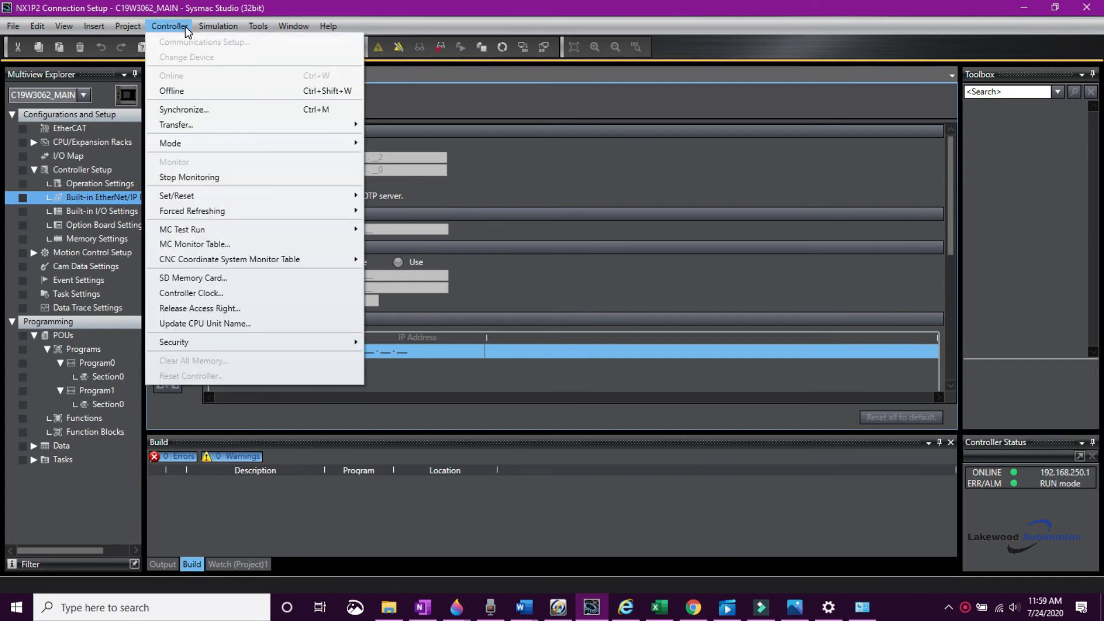
{"action": "mouse_move", "coordinate": [176, 125]}
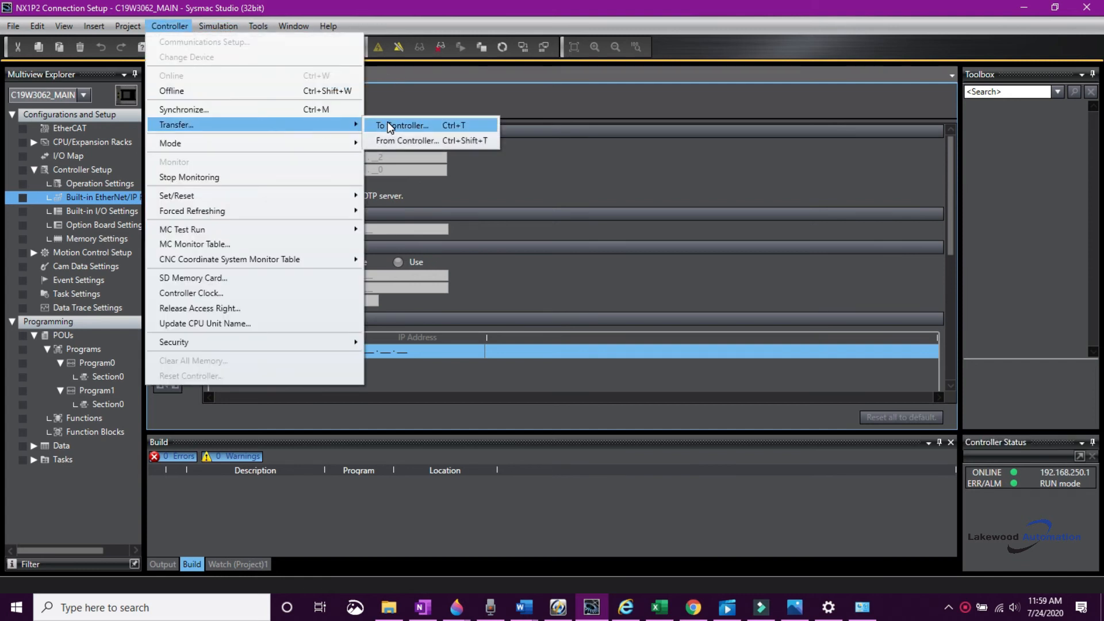
{"action": "left_click", "coordinate": [403, 125]}
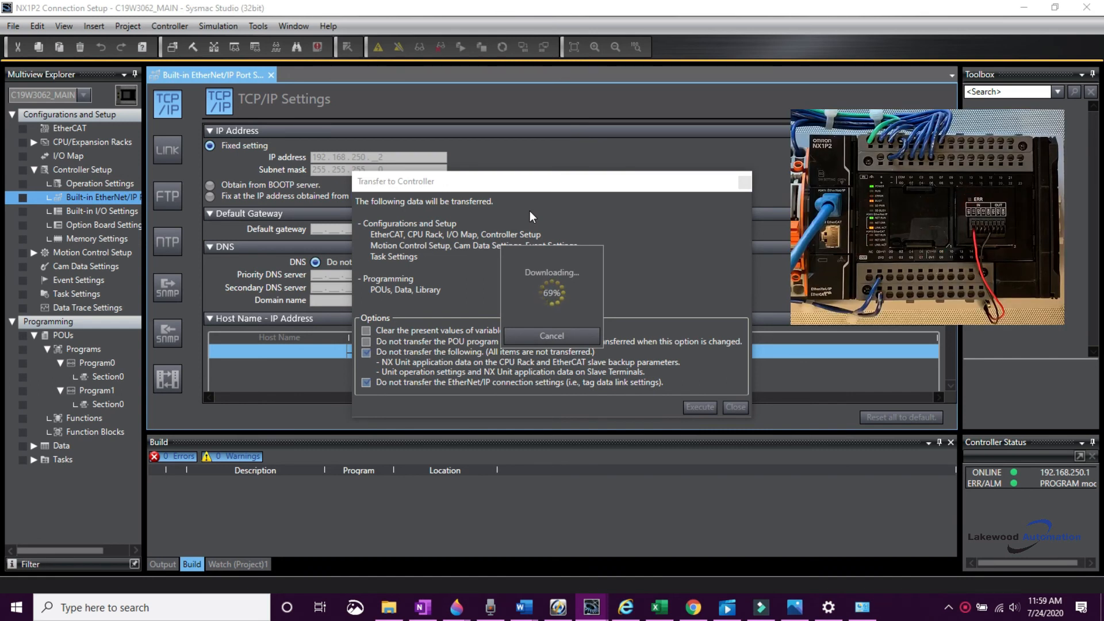
{"action": "mouse_move", "coordinate": [1009, 359]}
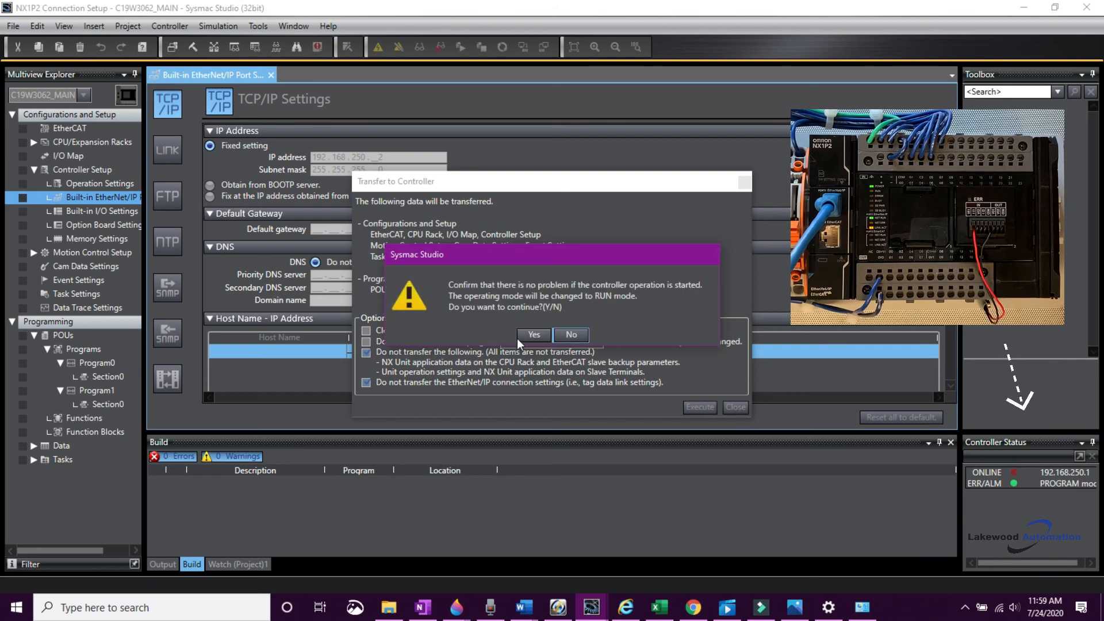
{"action": "left_click", "coordinate": [533, 334]}
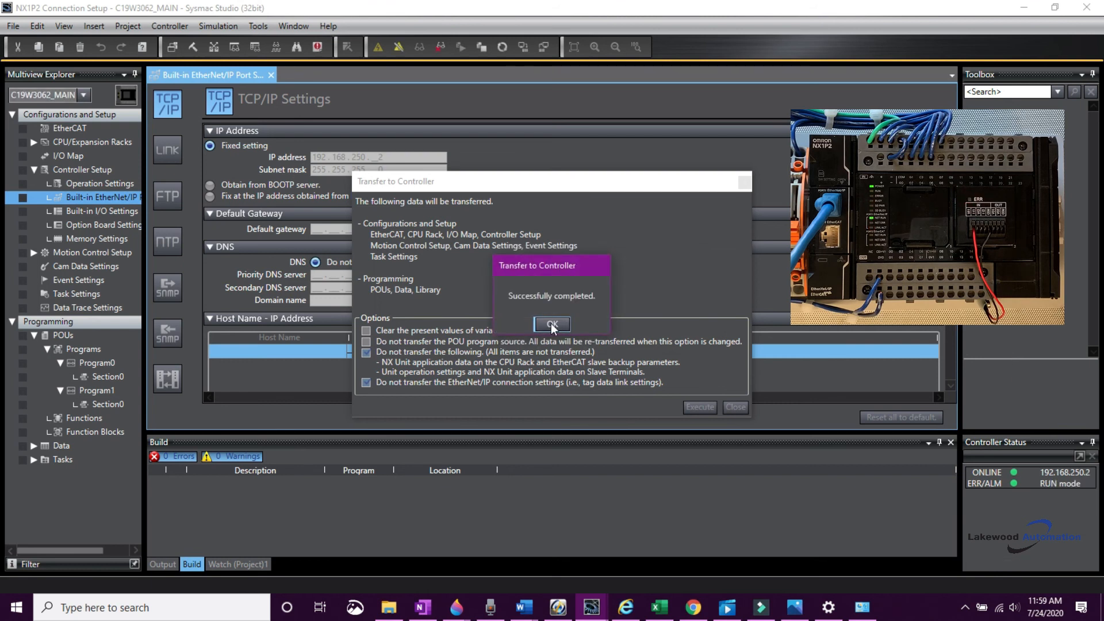
{"action": "left_click", "coordinate": [552, 324]}
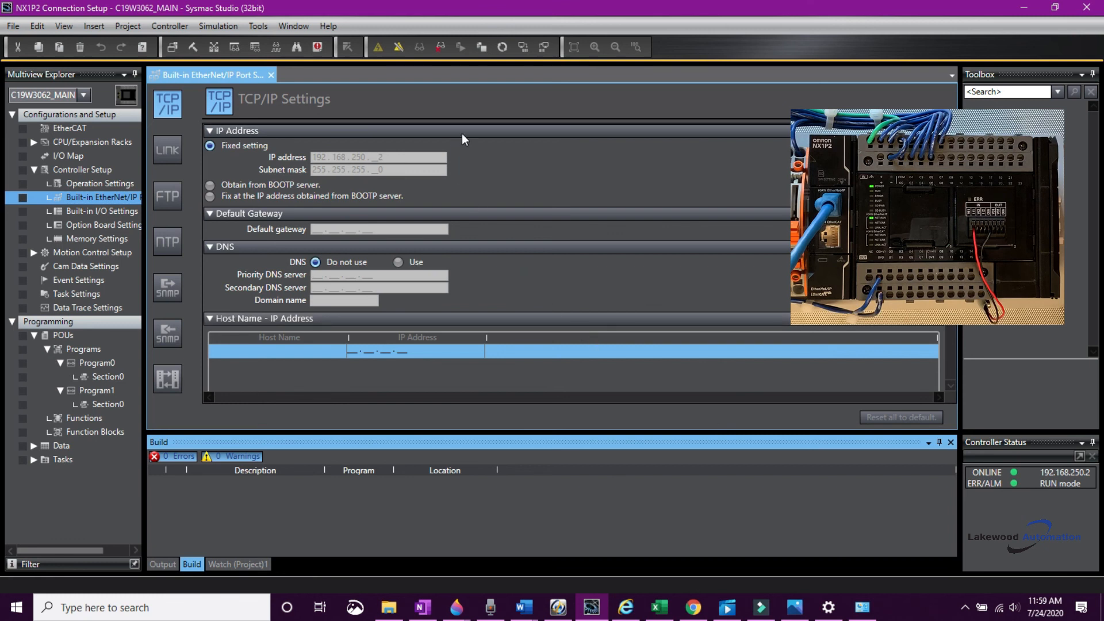